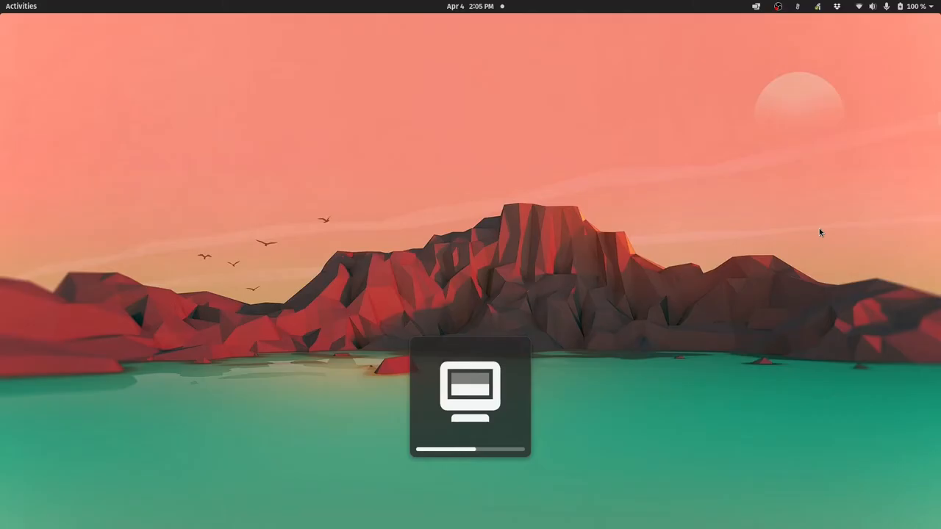
Adjust screen brightness and right-click the desktop, opening its context menu
right_click(437, 101)
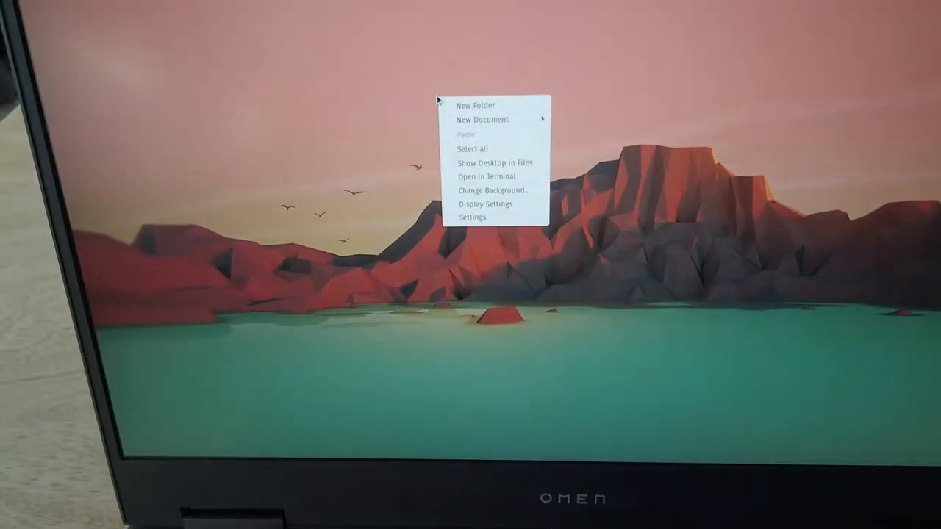